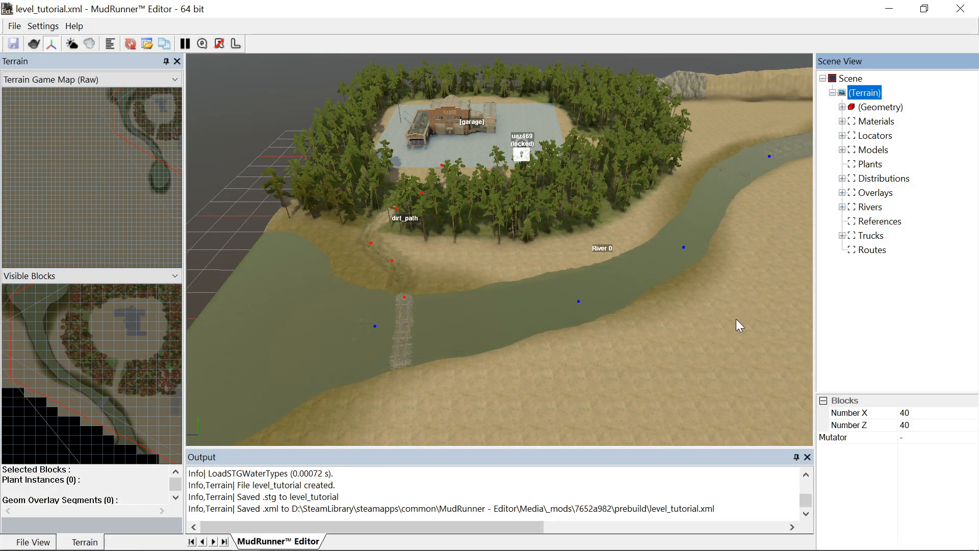
mouse_move(732, 345)
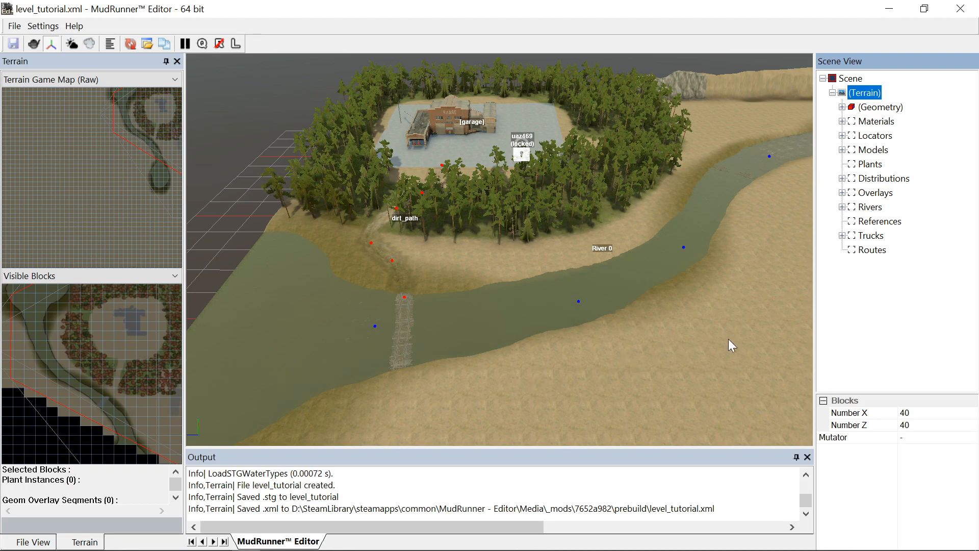
mouse_move(659, 354)
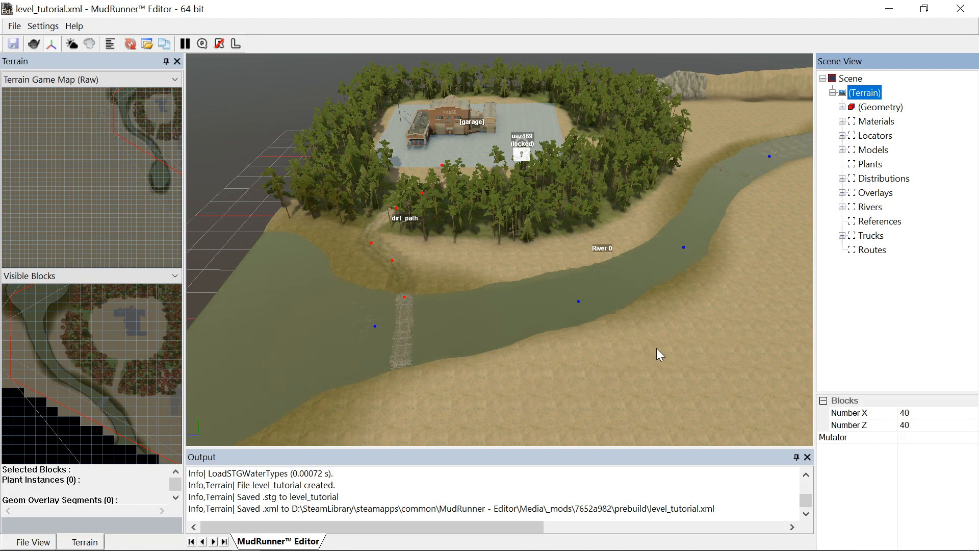
mouse_move(704, 354)
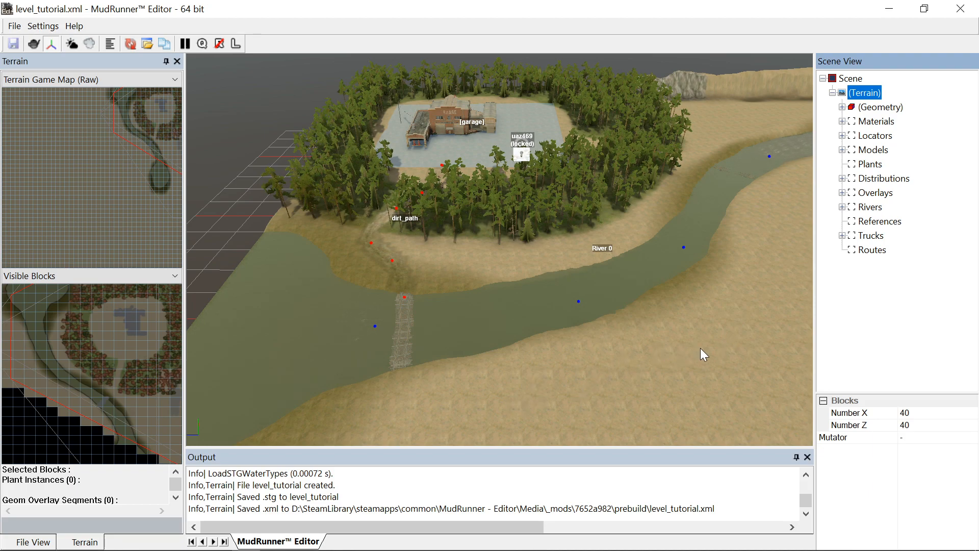
mouse_move(657, 364)
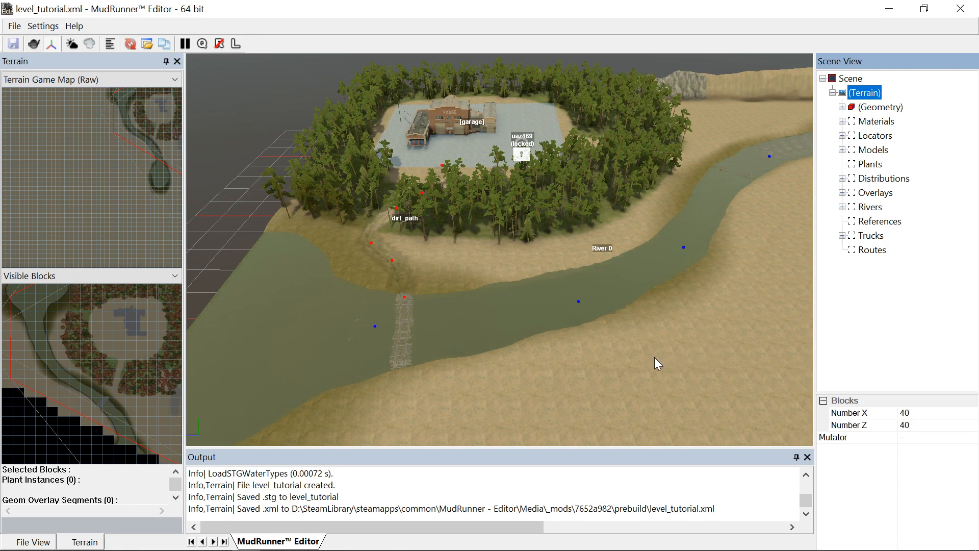
mouse_move(751, 317)
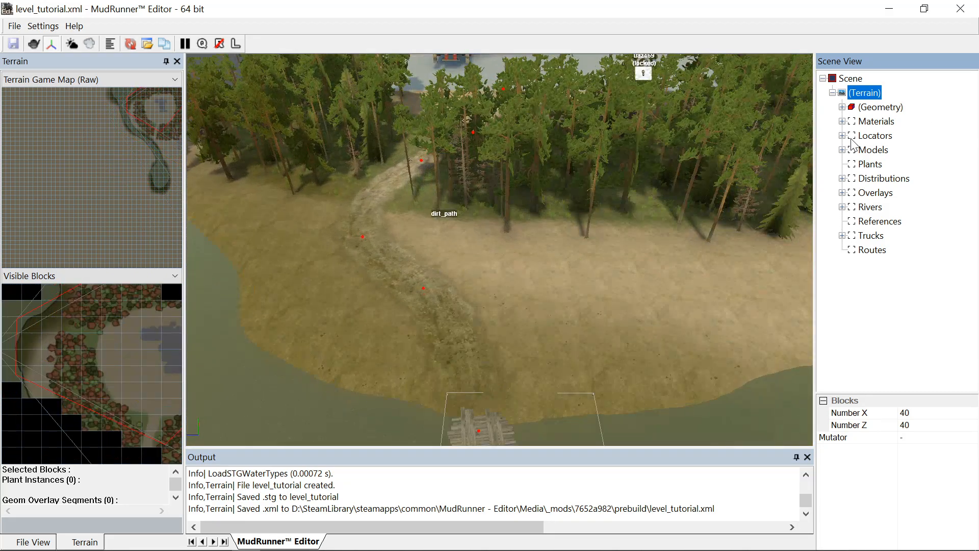
- Expand Terrain Geometry and select the Mud layer for painting
left_click(843, 107)
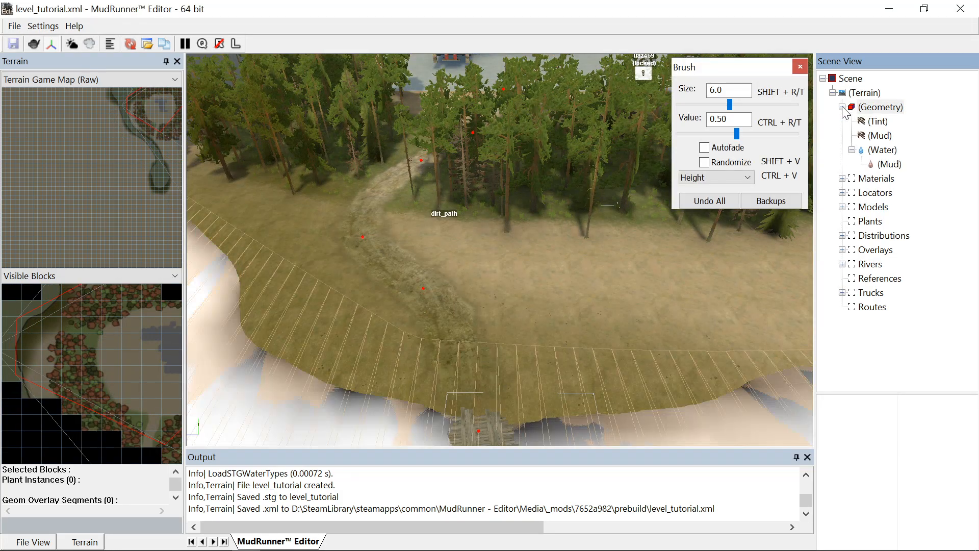
left_click(881, 107)
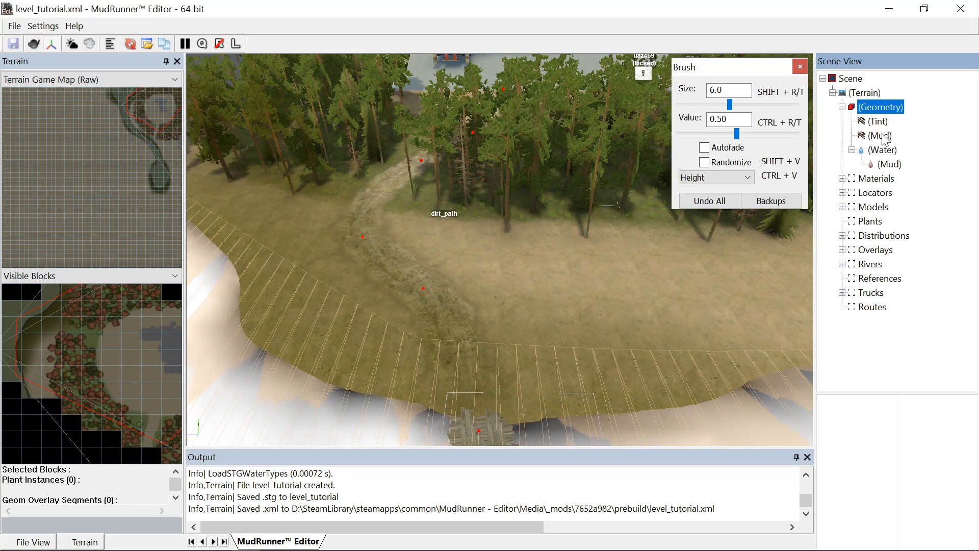
left_click(880, 136)
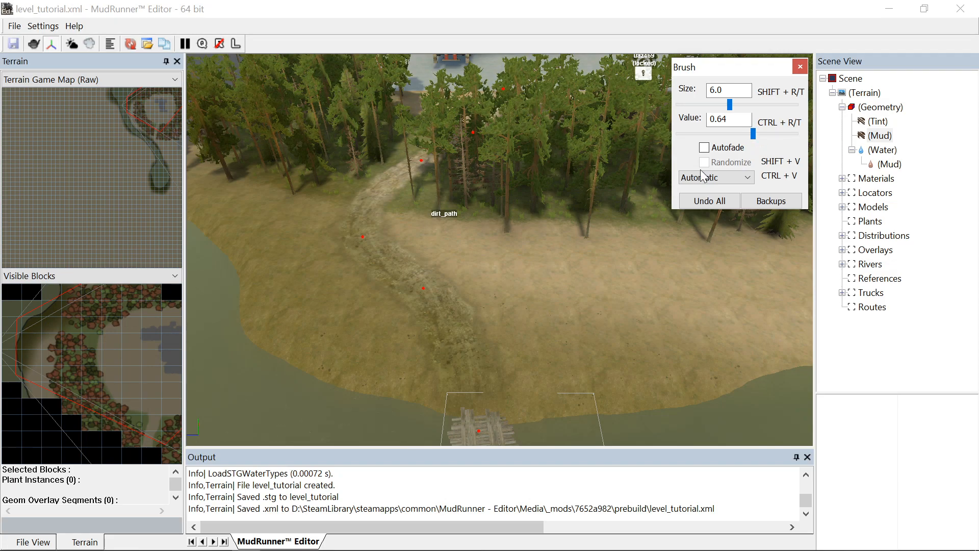
mouse_move(444, 267)
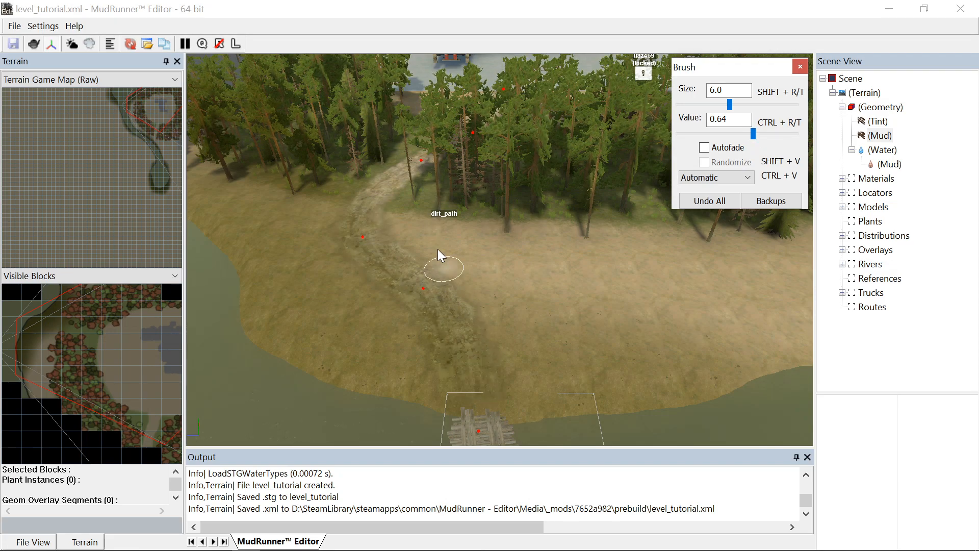
mouse_move(388, 237)
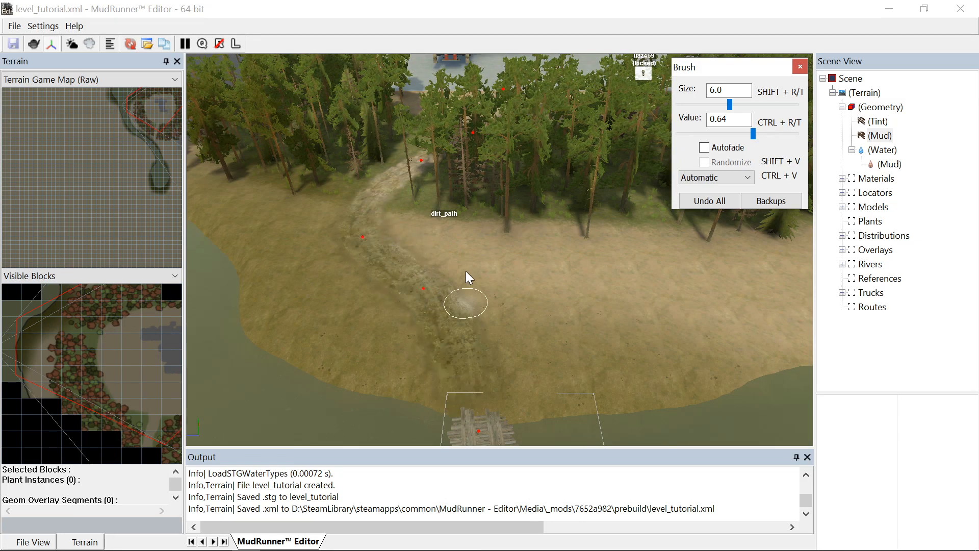
mouse_move(362, 222)
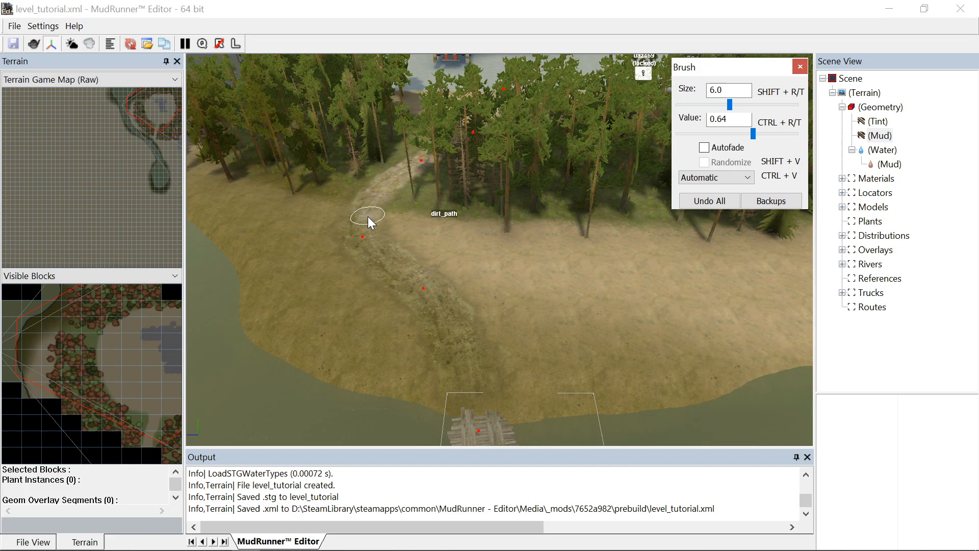
- Paint mud onto the dirt path with the automatic 0.64 brush
left_click(368, 231)
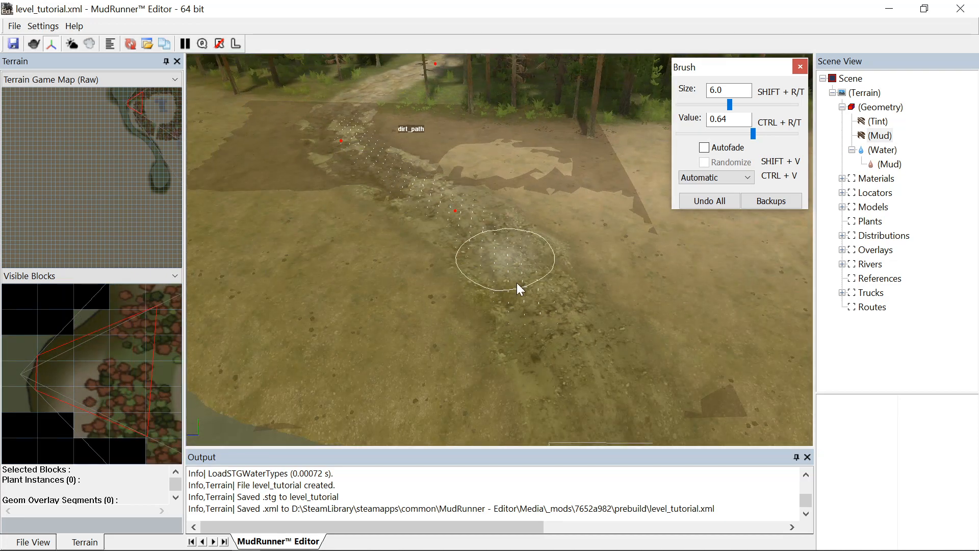
mouse_move(550, 306)
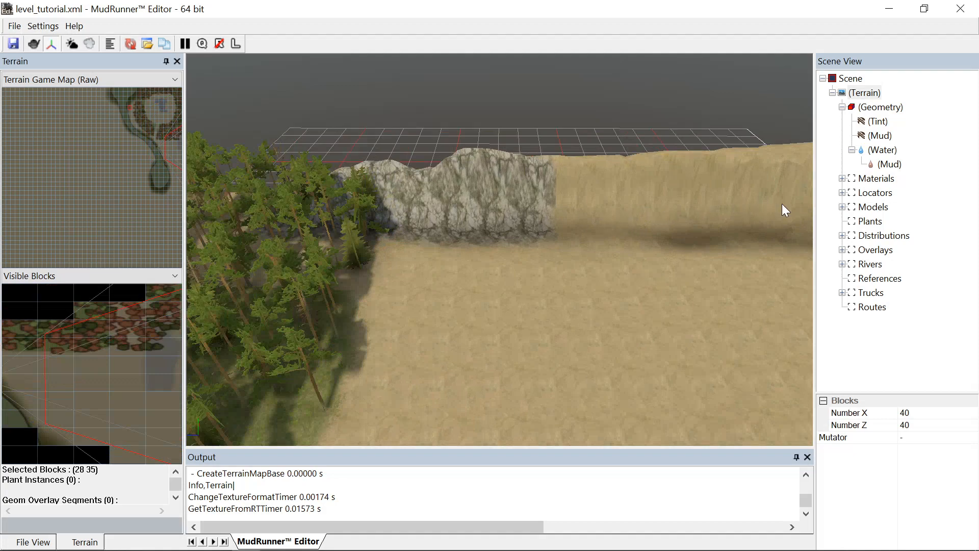
- Select the dirt_to_rock_slope material under Materials and open the brush mode list
left_click(845, 178)
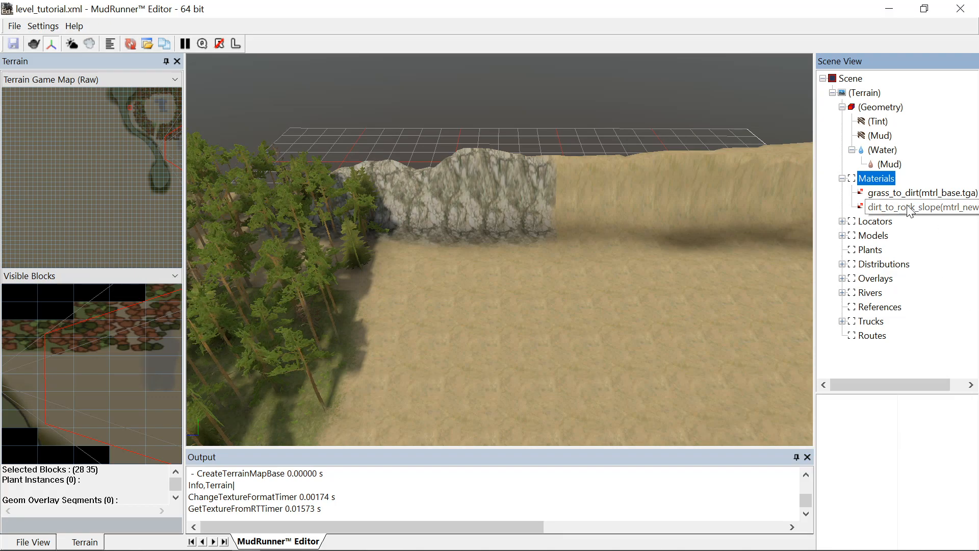
left_click(920, 208)
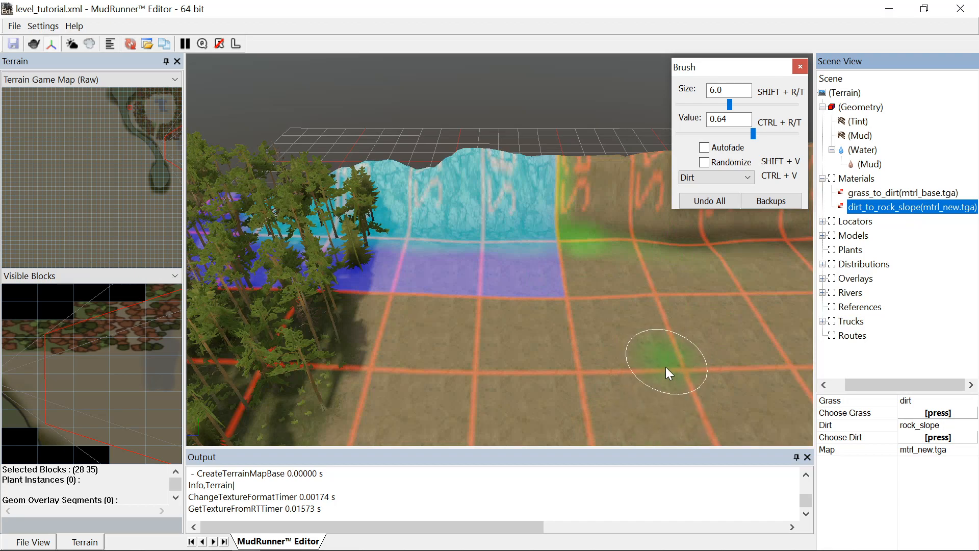
mouse_move(740, 403)
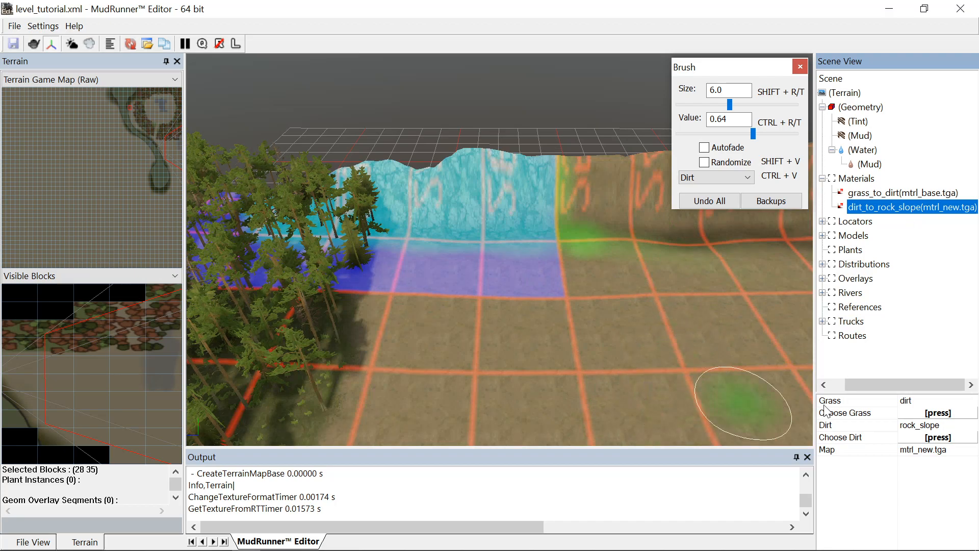
mouse_move(915, 404)
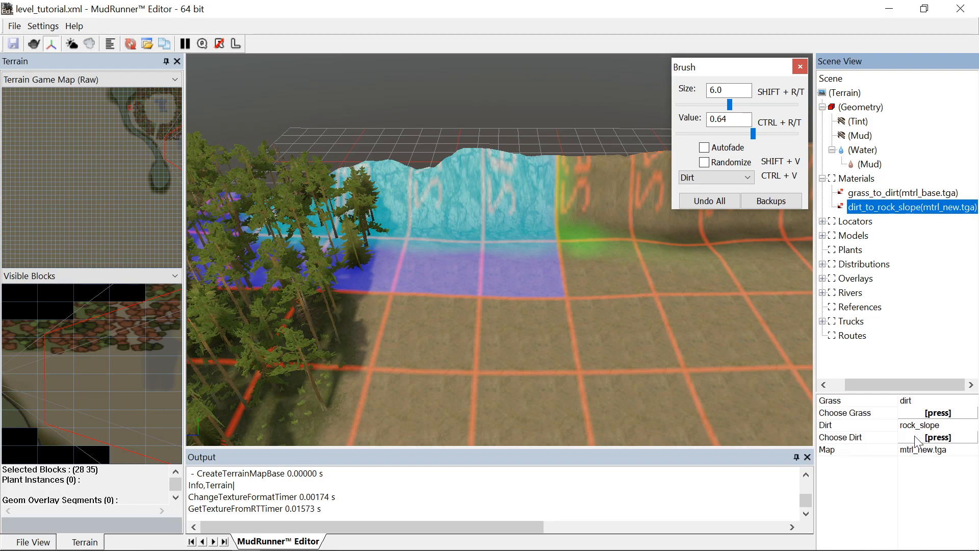
mouse_move(650, 264)
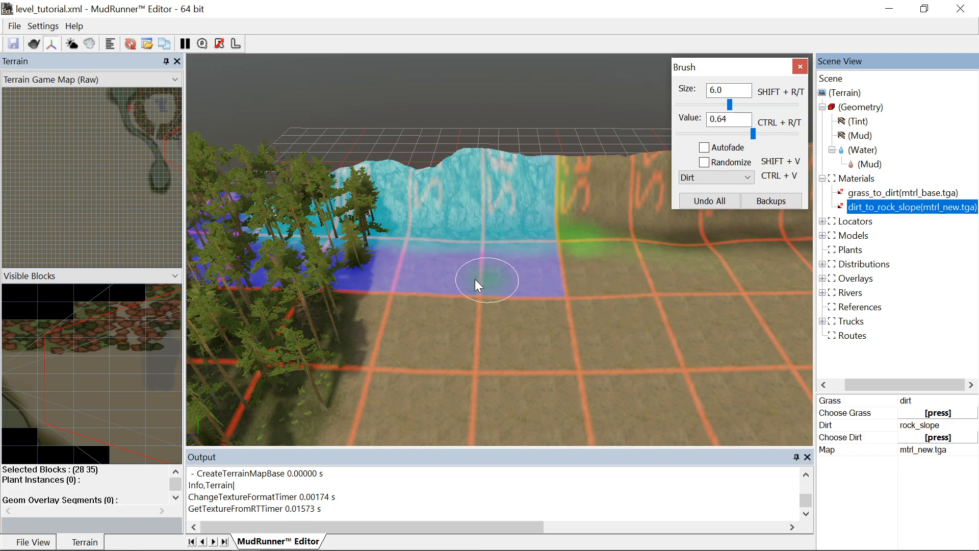
mouse_move(743, 190)
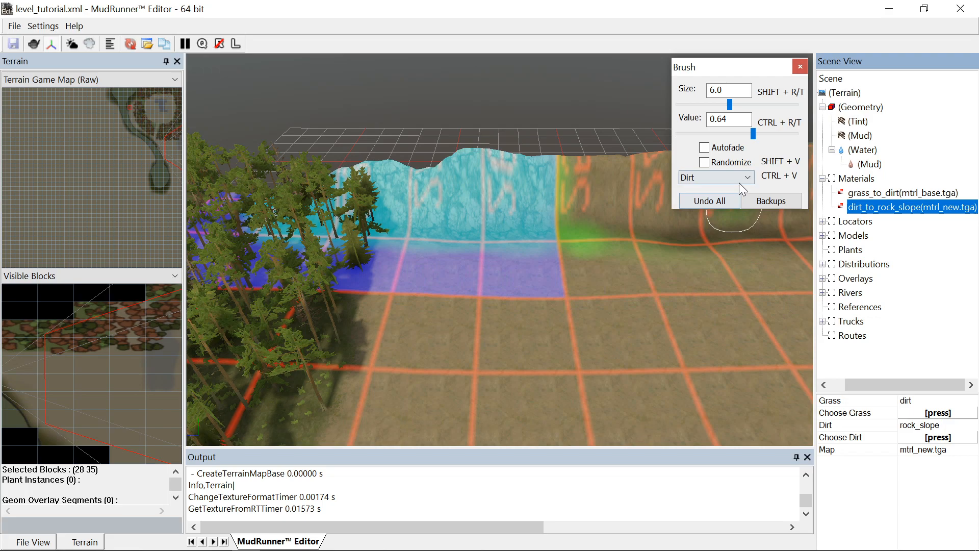
left_click(715, 177)
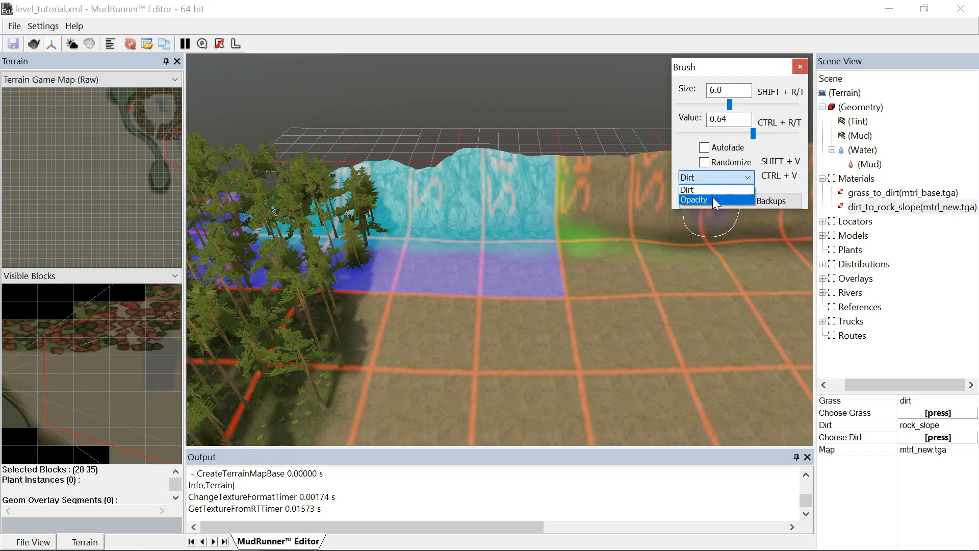
- Switch the brush to Opacity mode for painting the cliff
left_click(693, 200)
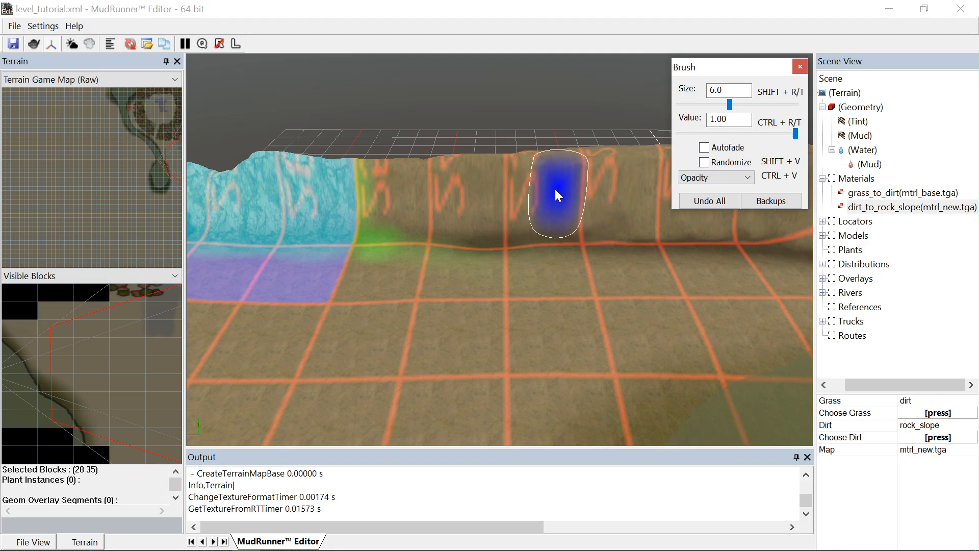
mouse_move(617, 194)
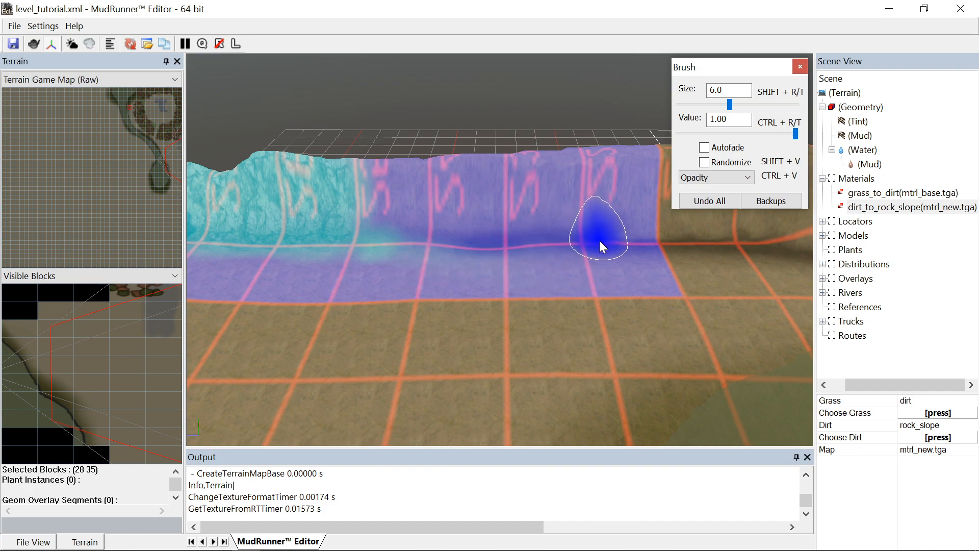
mouse_move(769, 144)
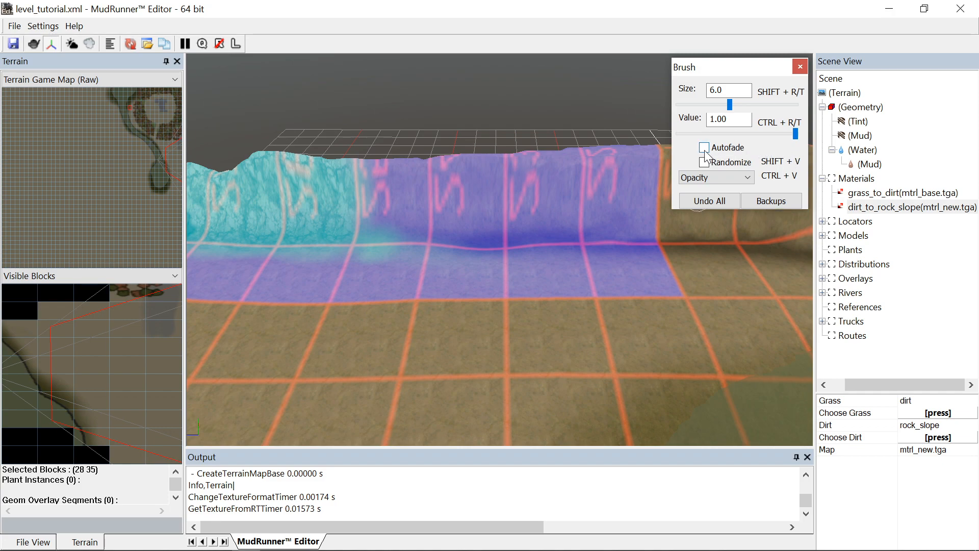
- Enable Autofade, switch the brush to Dirt mode, and paint the cliff face
left_click(704, 147)
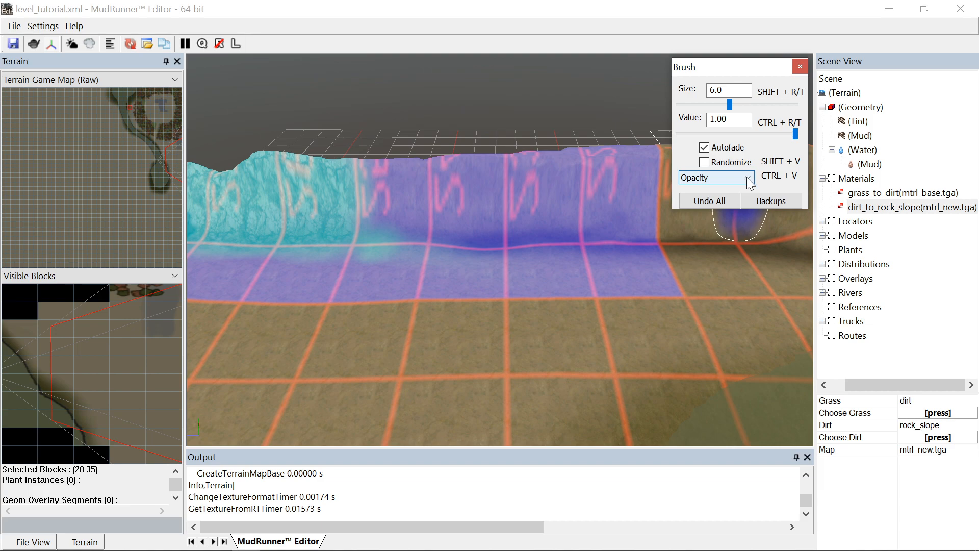
left_click(398, 224)
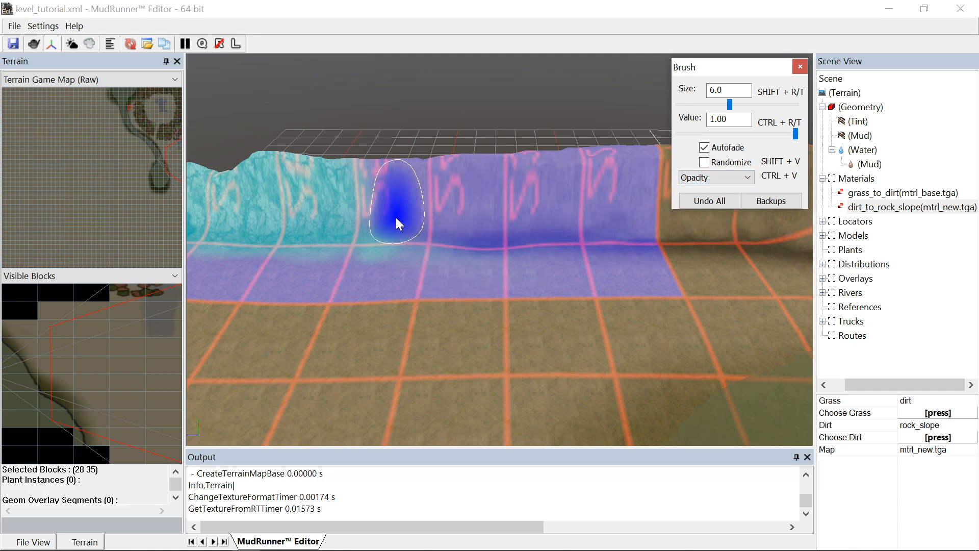
left_click(747, 178)
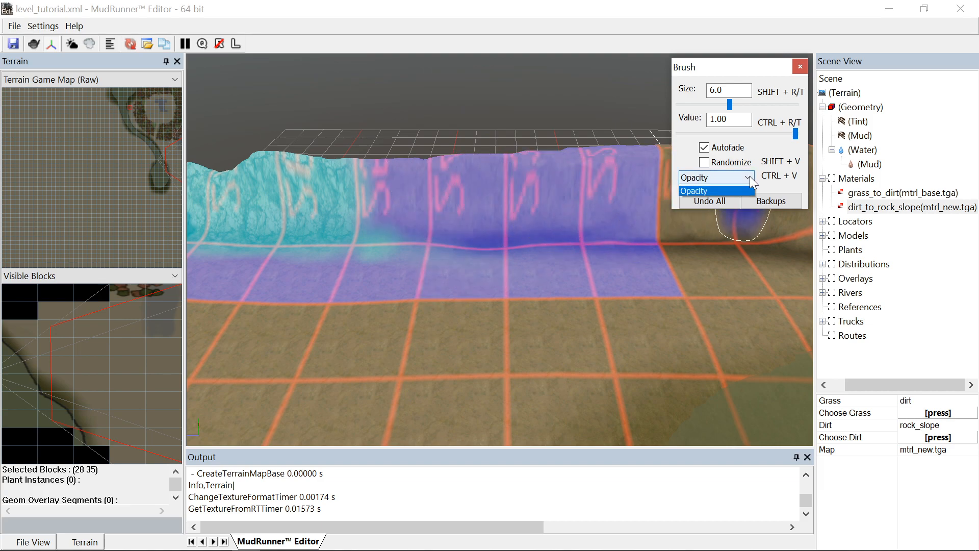
left_click(693, 190)
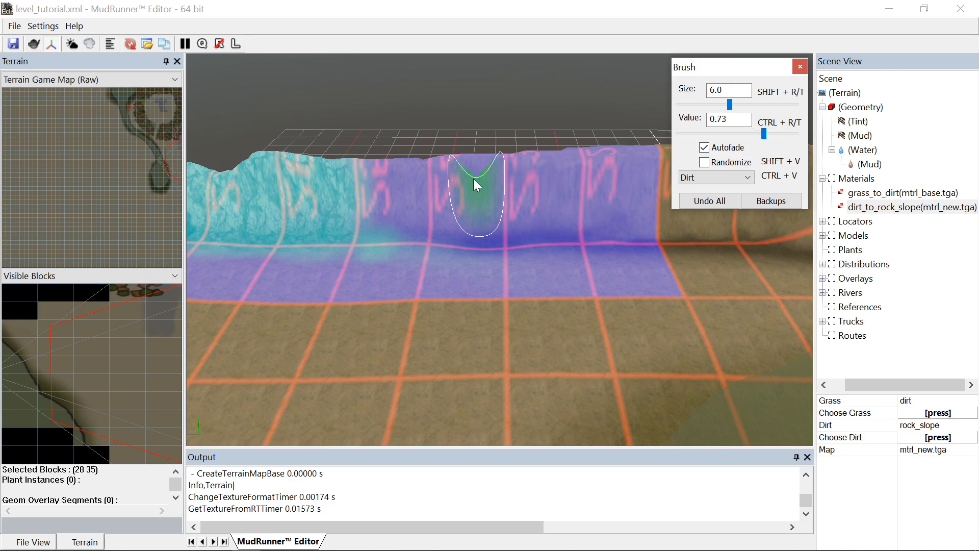
mouse_move(380, 165)
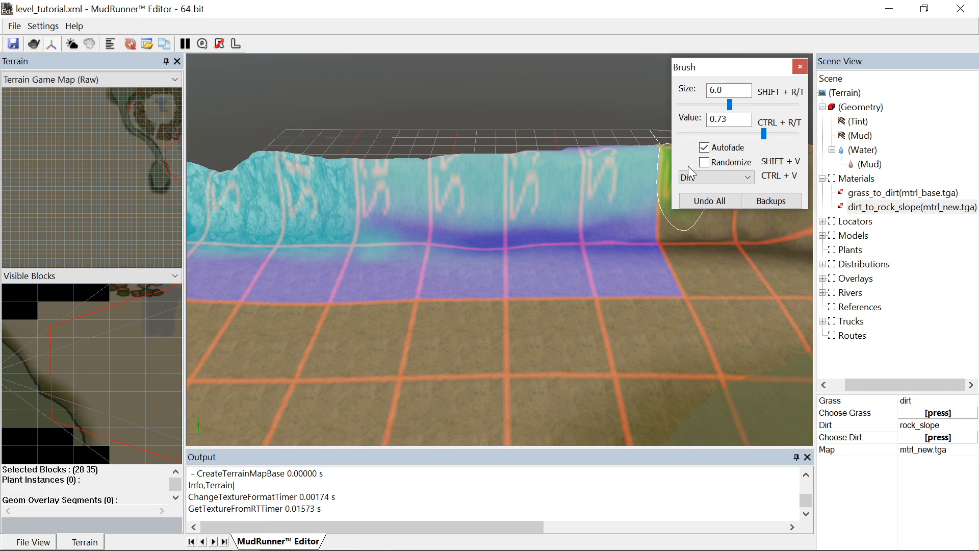
left_click(715, 177)
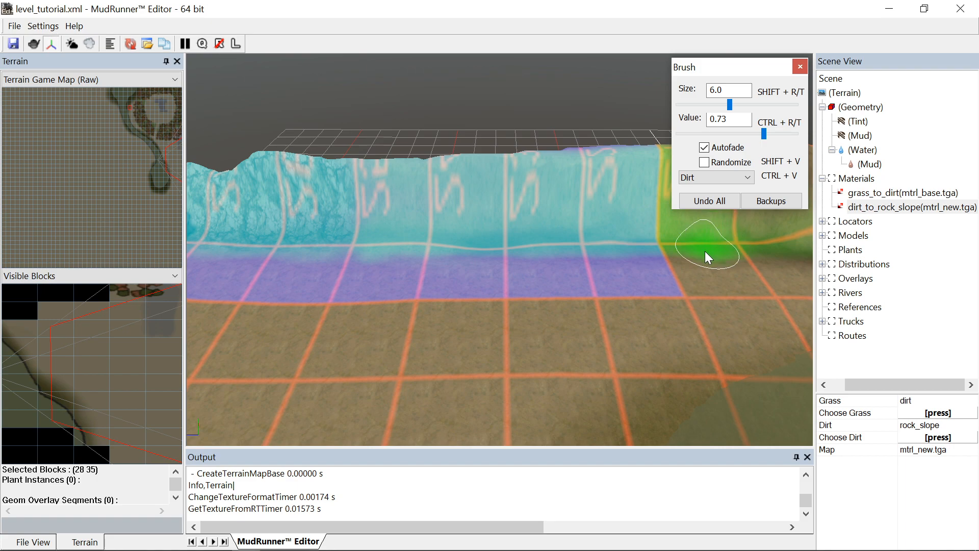
mouse_move(674, 253)
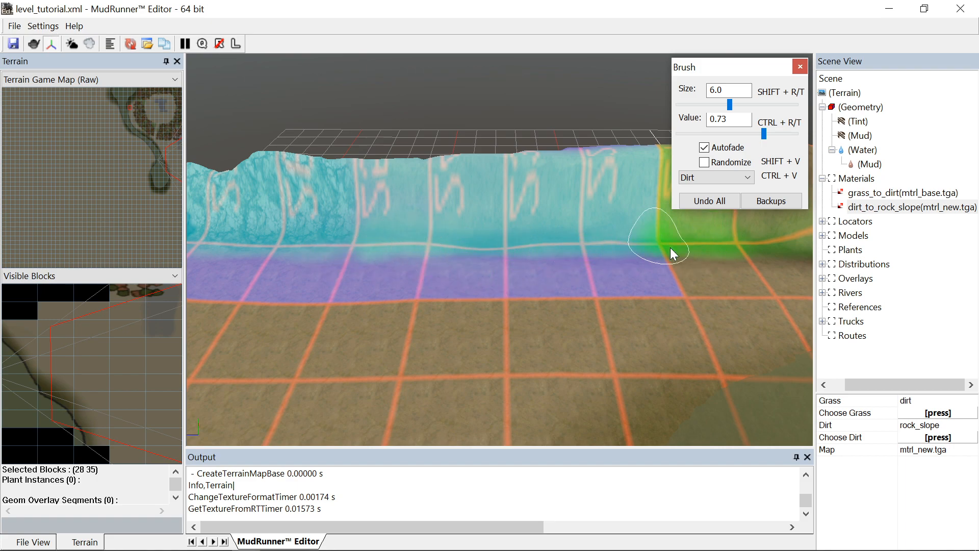
mouse_move(348, 253)
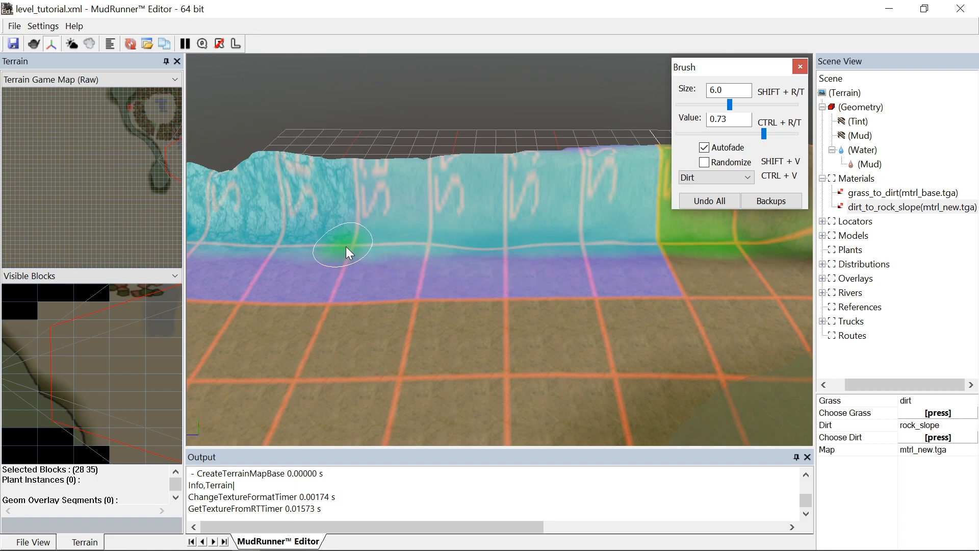
mouse_move(600, 269)
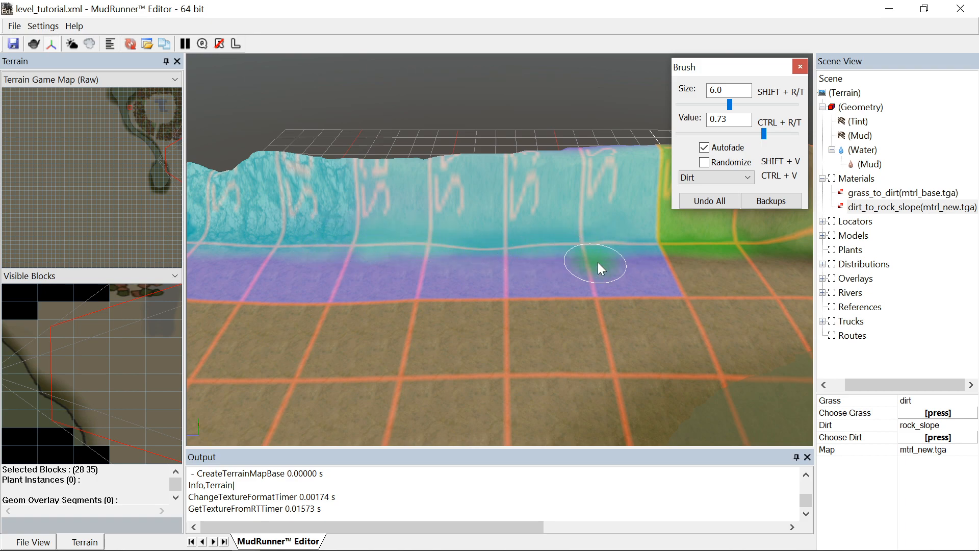
mouse_move(447, 223)
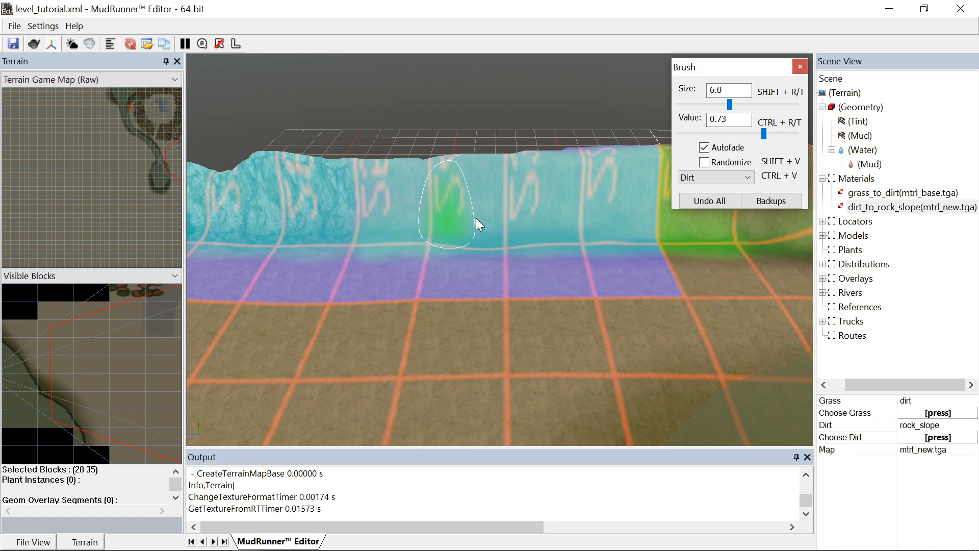
mouse_move(618, 359)
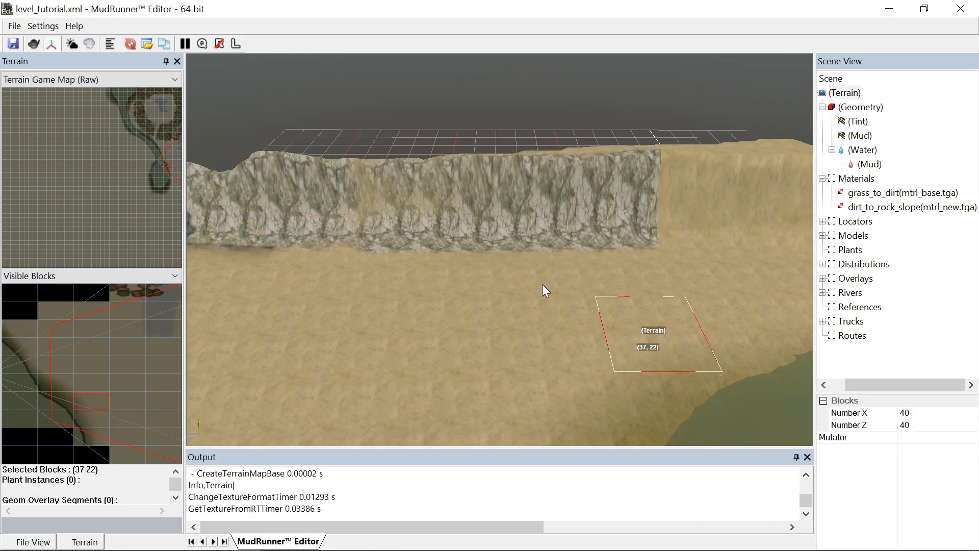
- Run Rebuild Terrain from the viewport's right-click menu
right_click(546, 290)
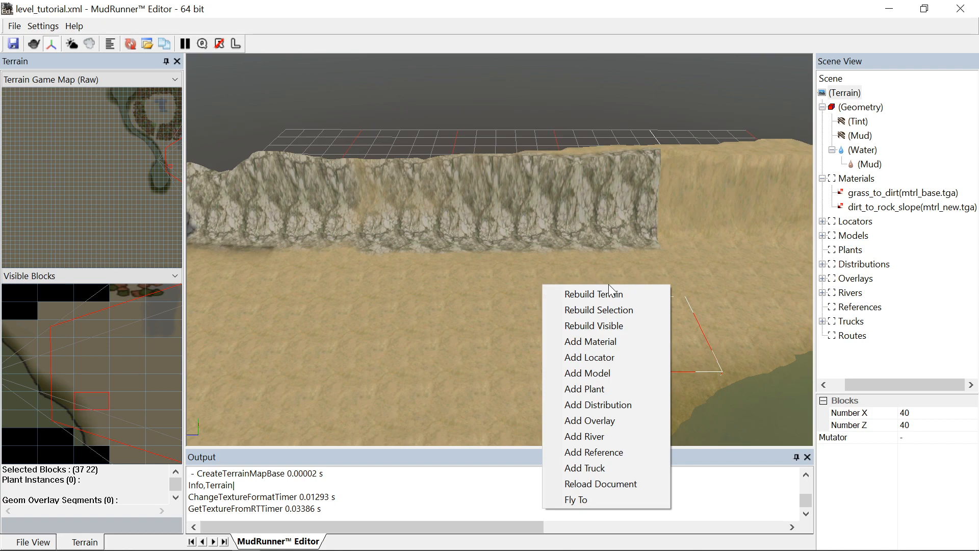
mouse_move(594, 295)
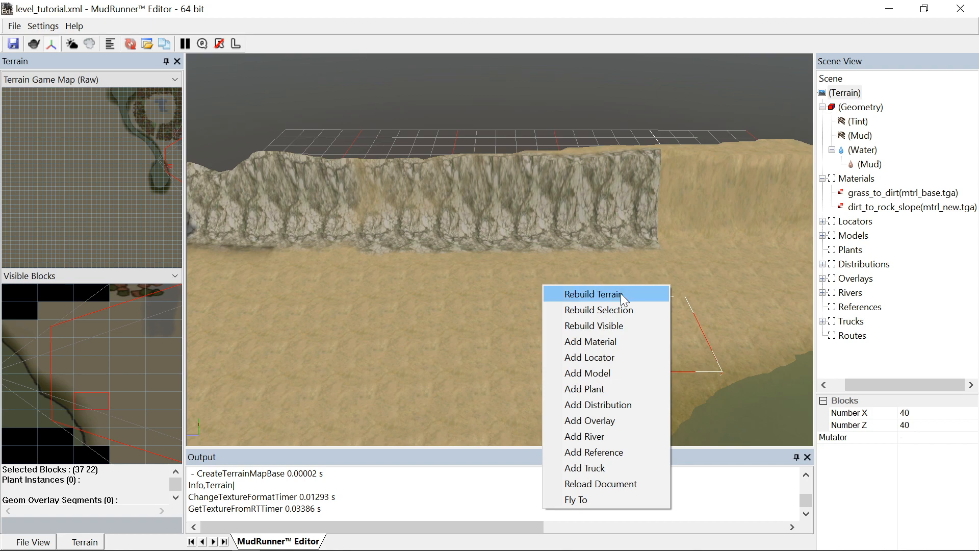
left_click(596, 294)
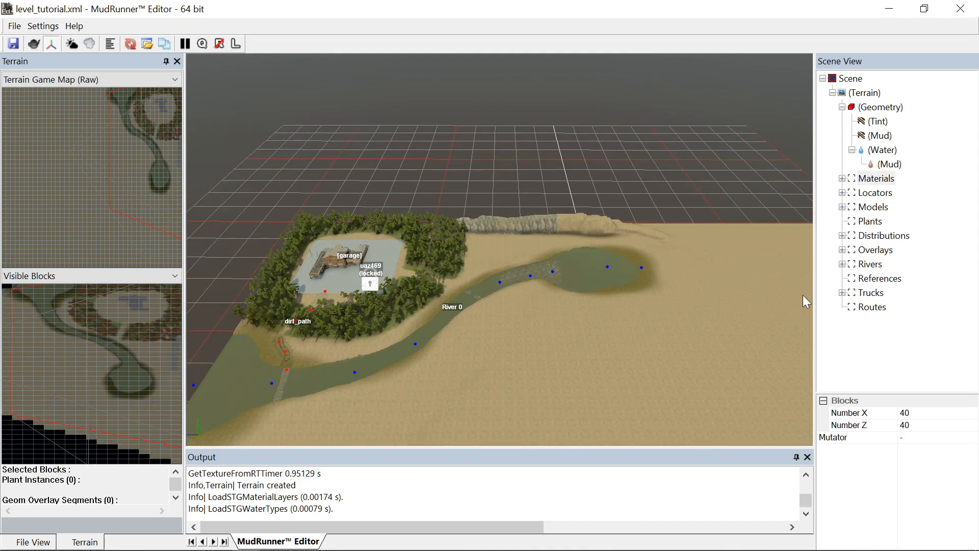
mouse_move(866, 193)
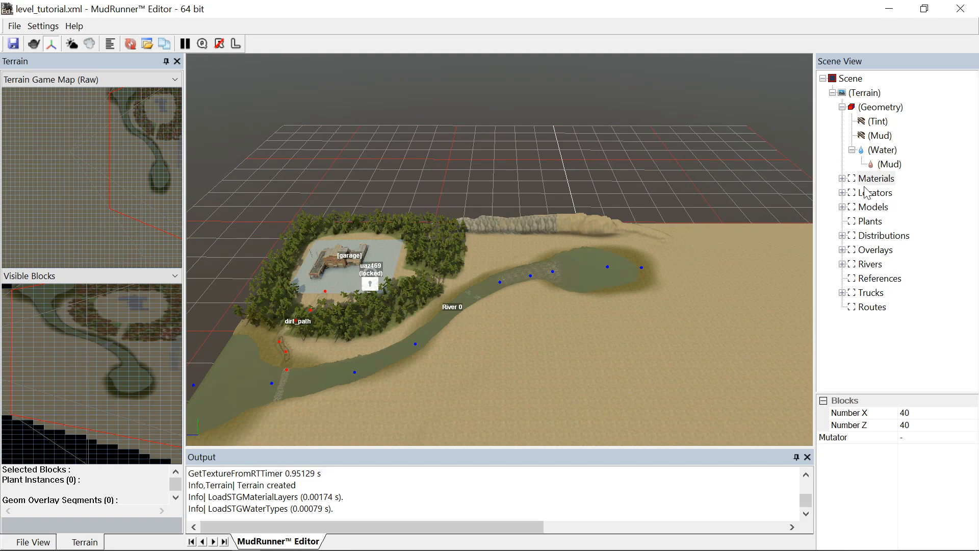
- Select Terrain Geometry to bring up the brush in Height mode
left_click(882, 107)
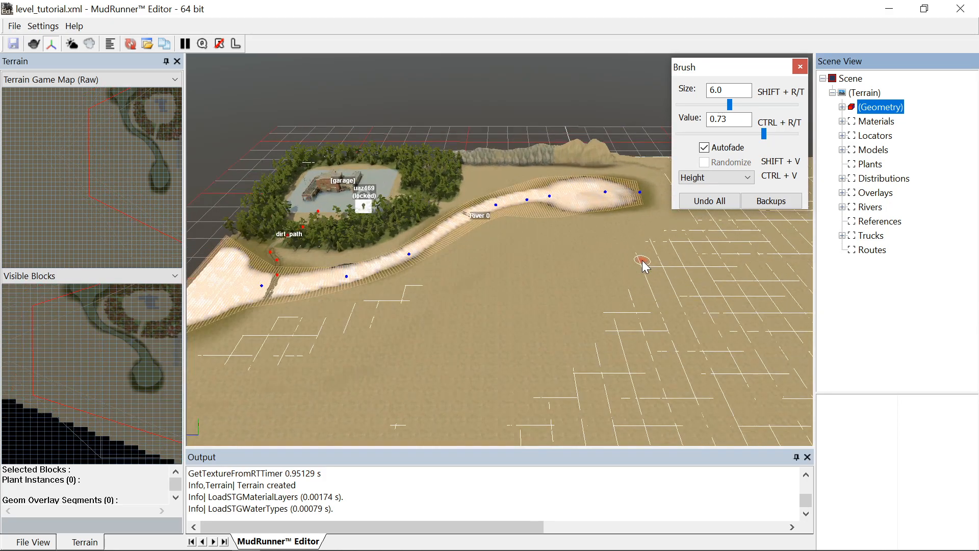
mouse_move(526, 269)
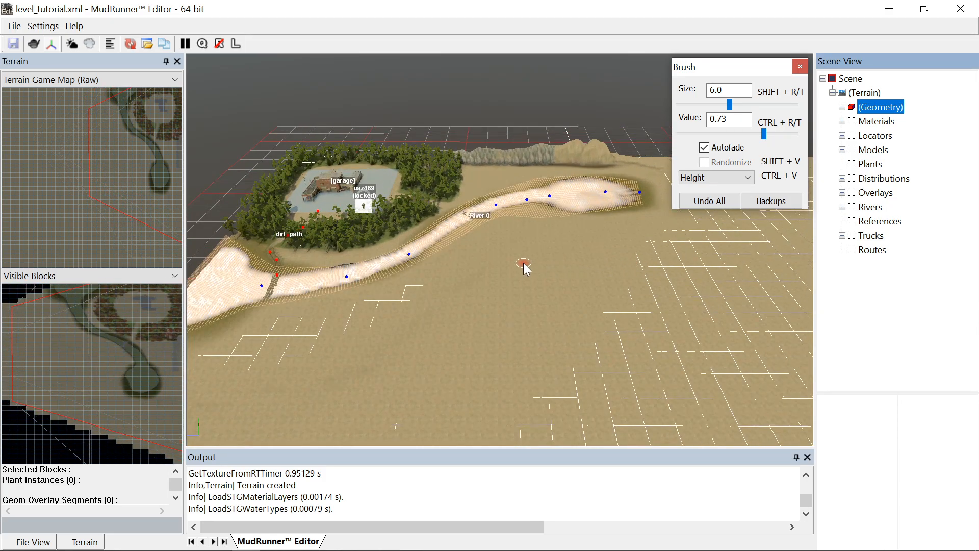
mouse_move(530, 274)
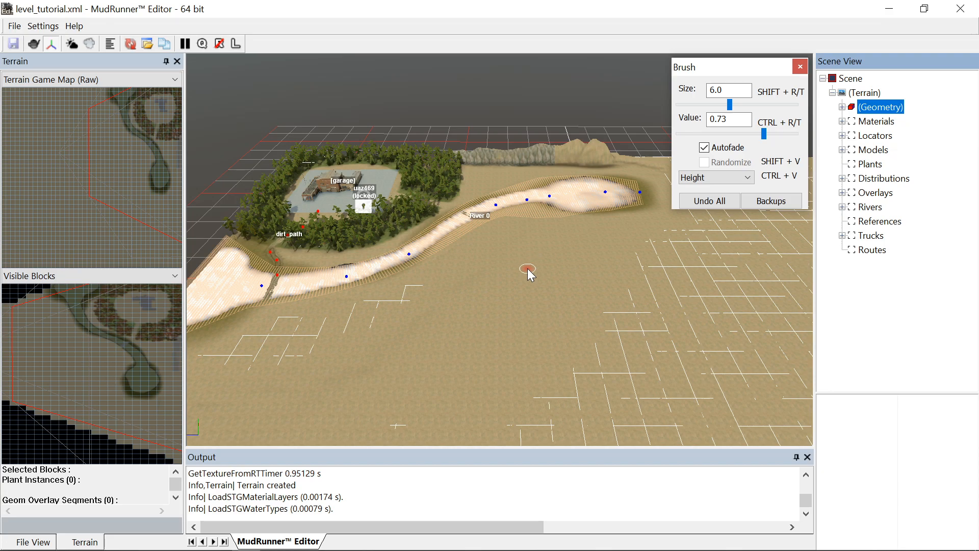